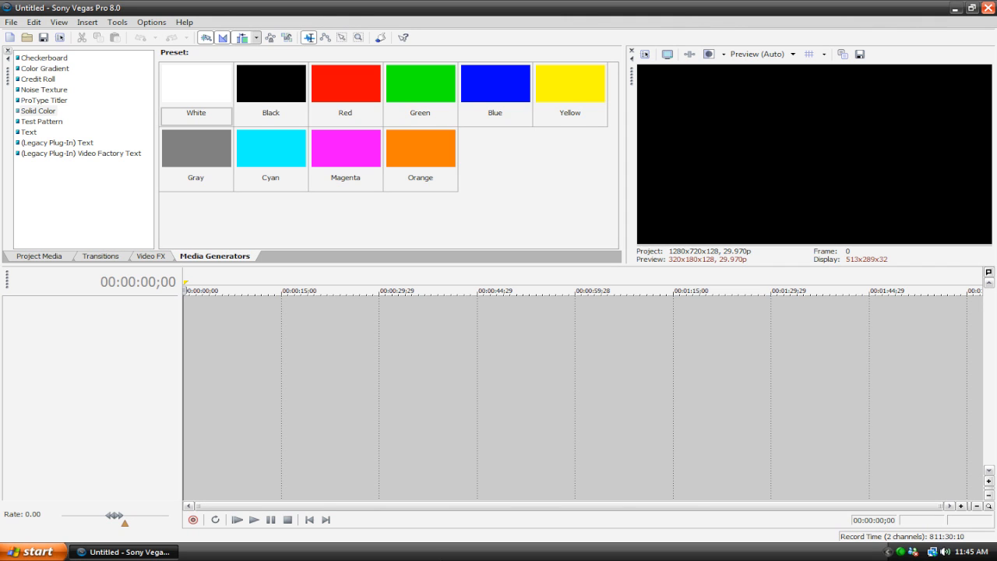
Add a red Solid Color clip, close its settings, and drag a green clip onto the track.
{"action": "left_click", "coordinate": [345, 83]}
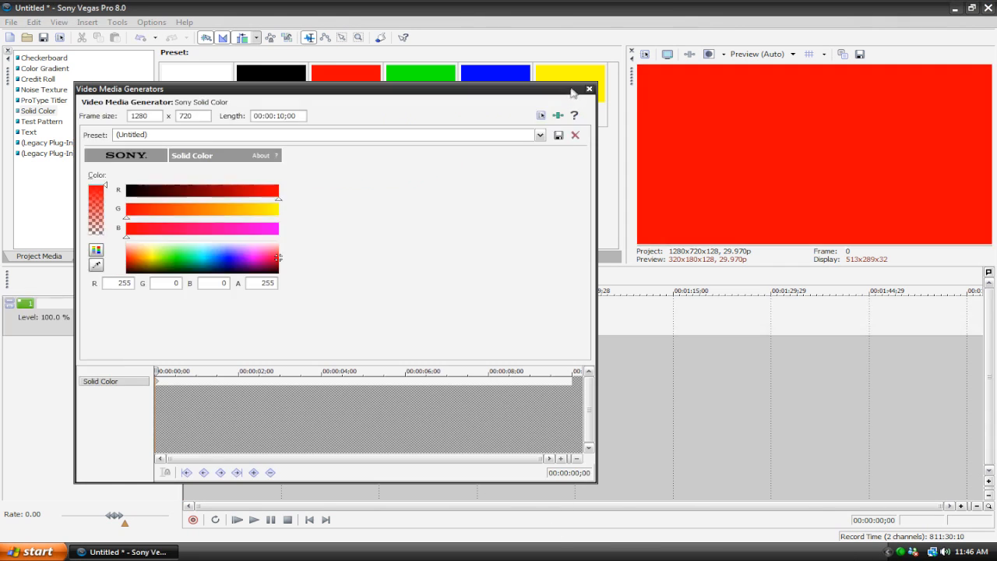
{"action": "left_click", "coordinate": [589, 89]}
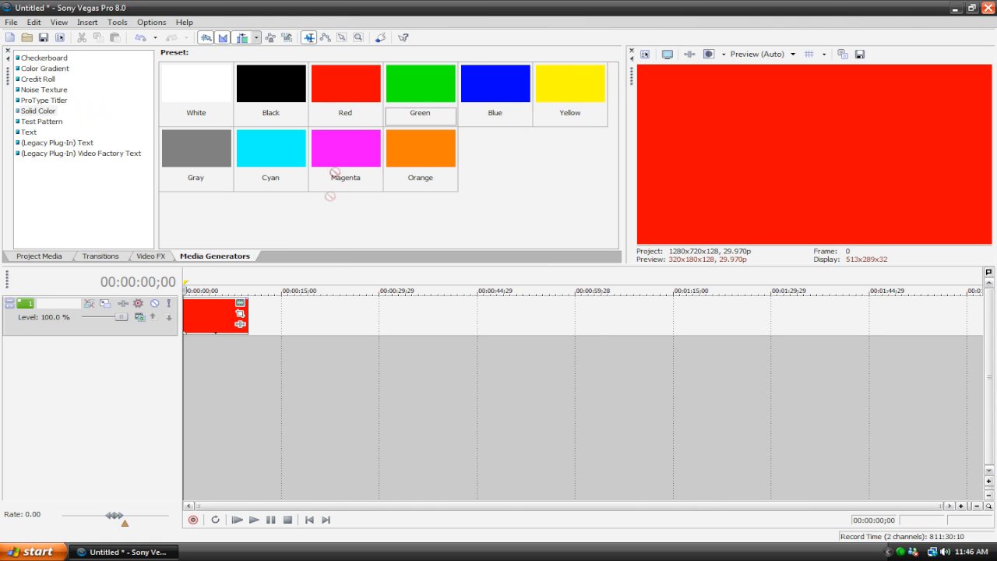
{"action": "left_click_drag", "start_coordinate": [419, 83], "coordinate": [343, 316]}
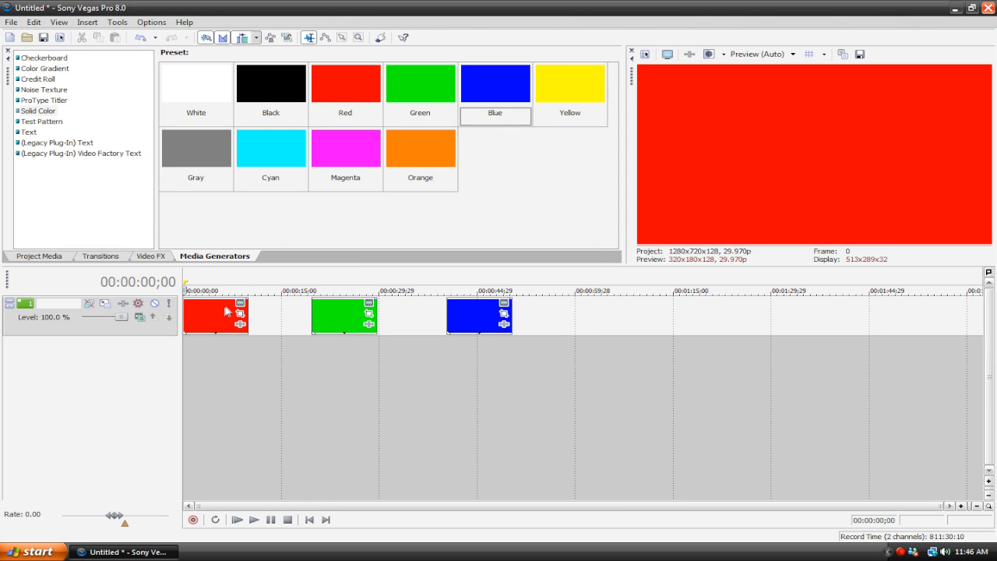
{"action": "mouse_move", "coordinate": [251, 285]}
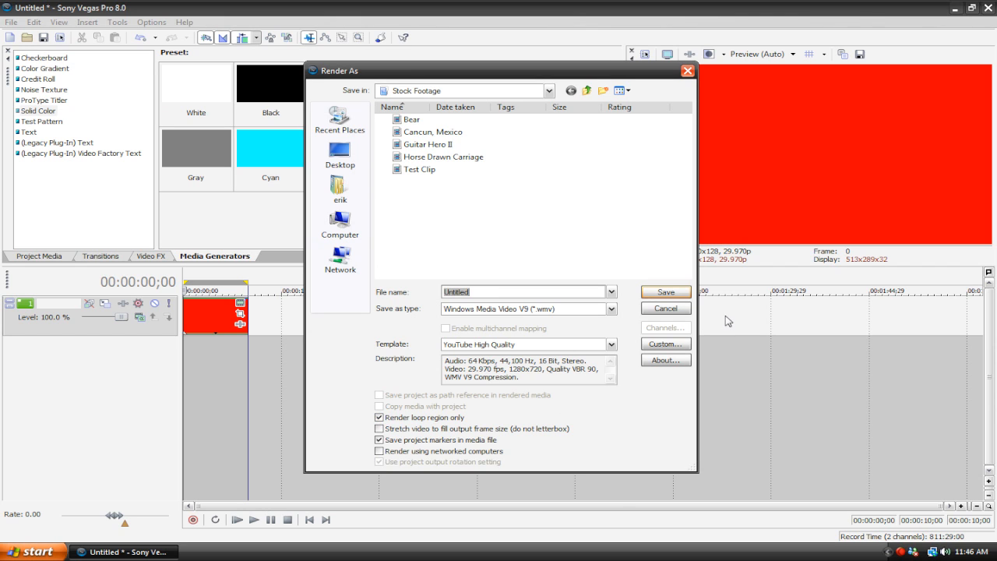
{"action": "left_click", "coordinate": [339, 190]}
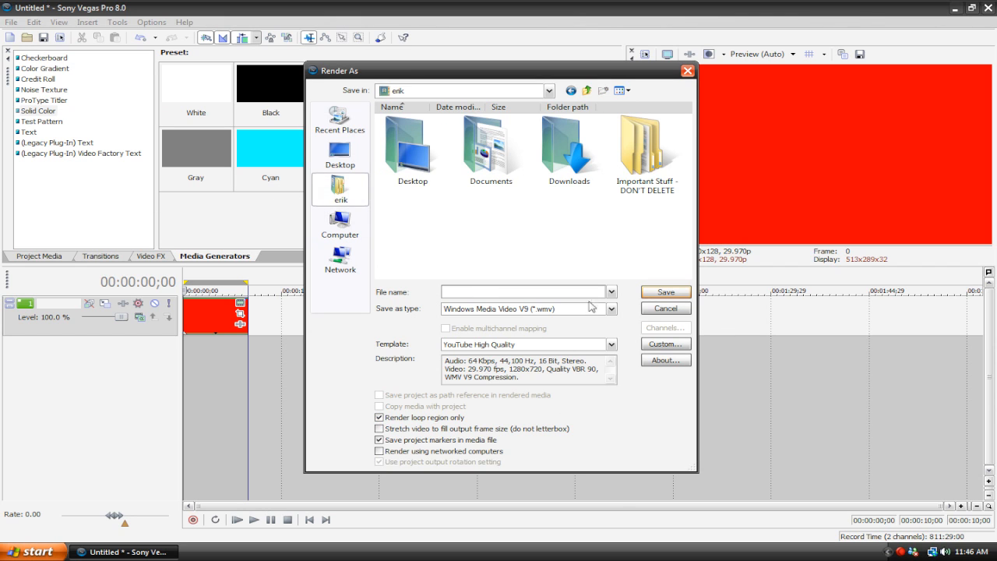
{"action": "mouse_move", "coordinate": [611, 280]}
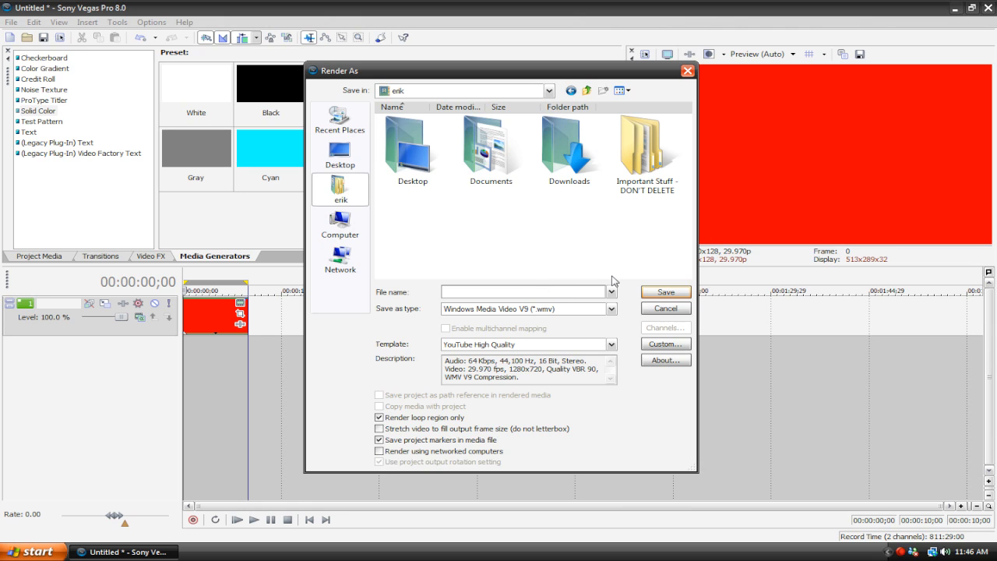
{"action": "type", "text": "RED"}
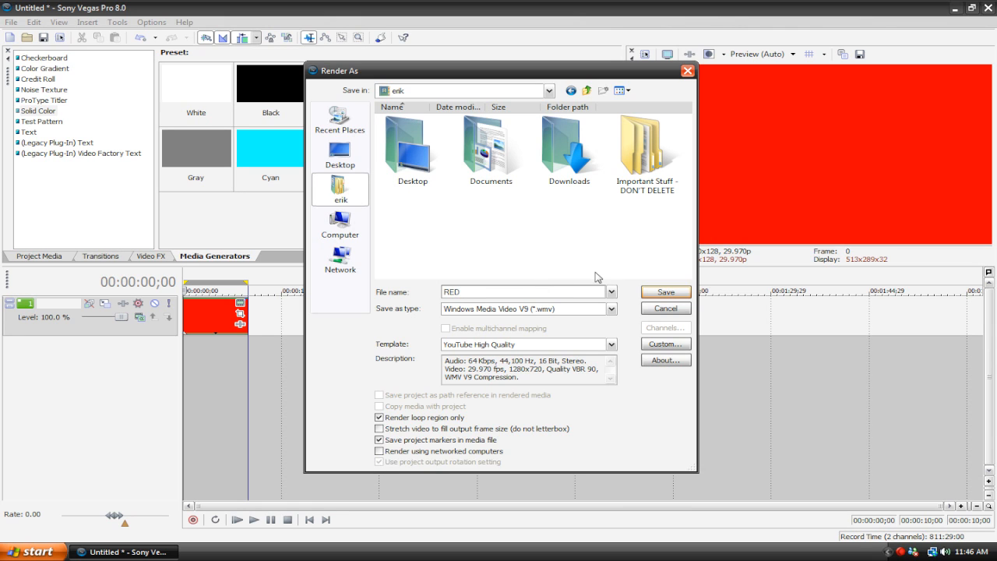
{"action": "mouse_move", "coordinate": [615, 351]}
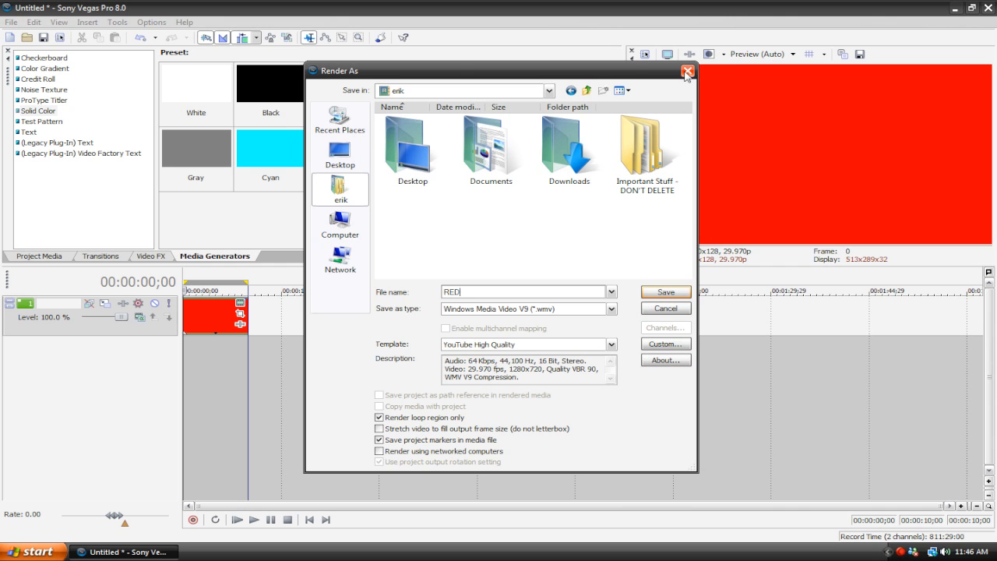
{"action": "left_click", "coordinate": [687, 71]}
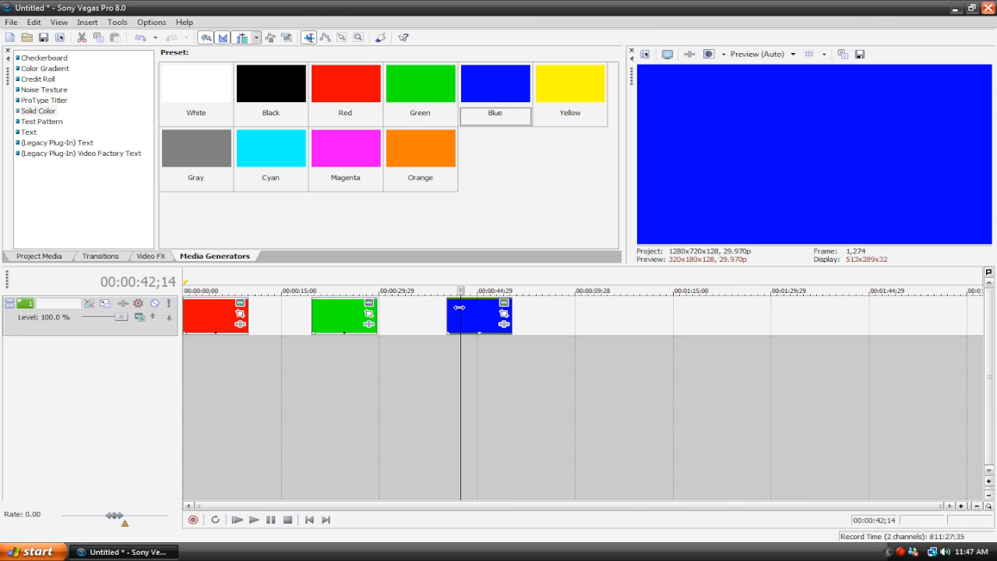
{"action": "mouse_move", "coordinate": [335, 335]}
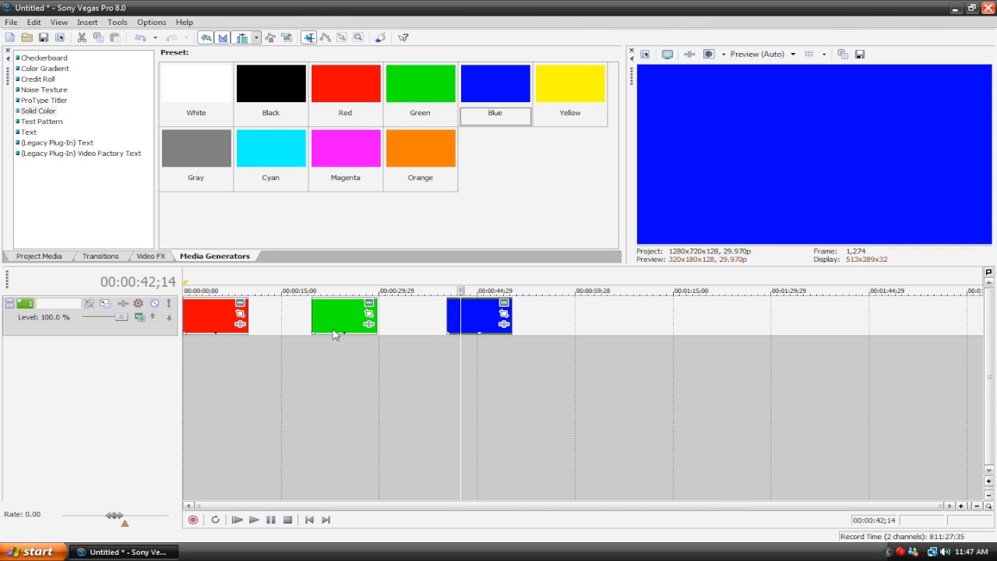
{"action": "mouse_move", "coordinate": [226, 311]}
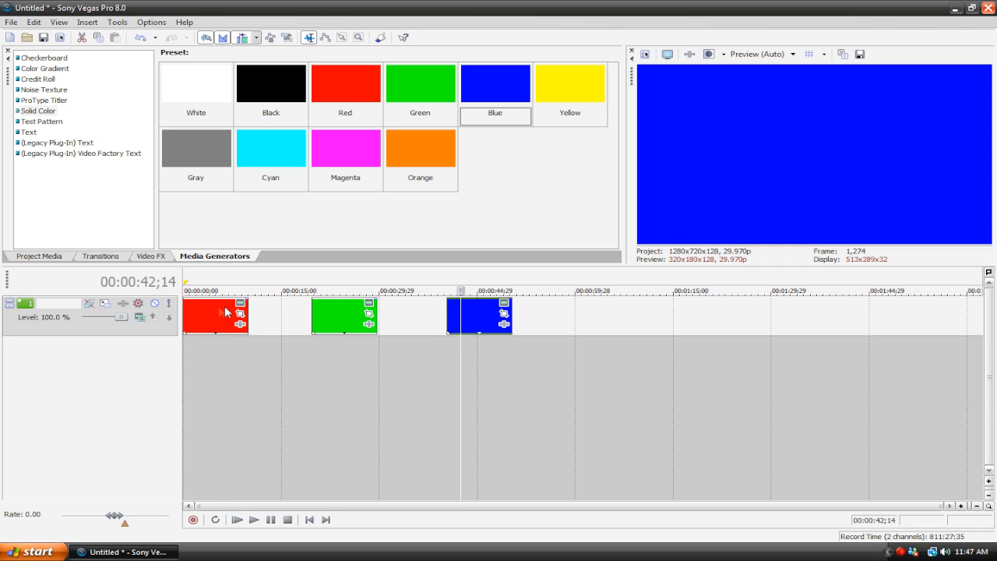
{"action": "left_click", "coordinate": [211, 314]}
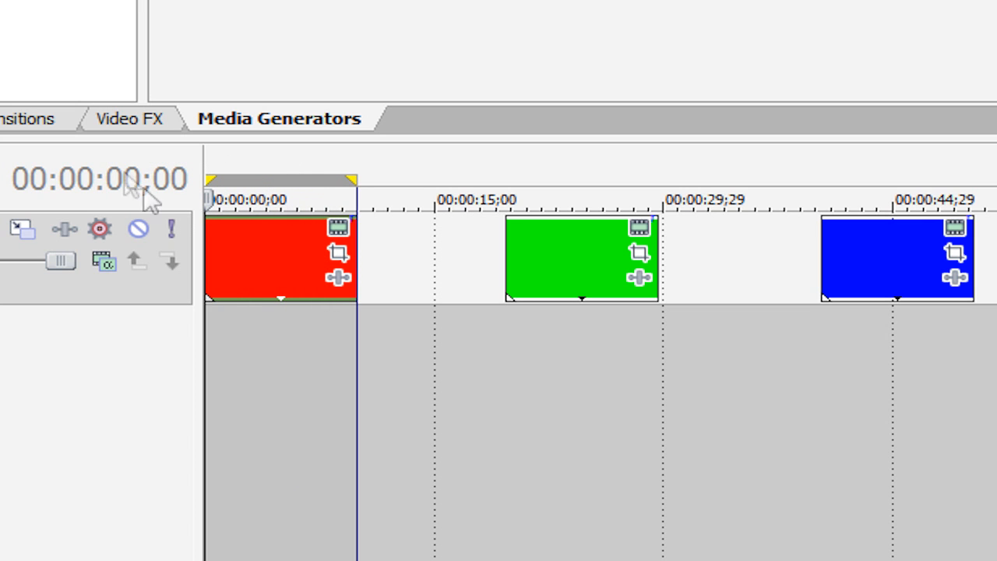
{"action": "mouse_move", "coordinate": [238, 191]}
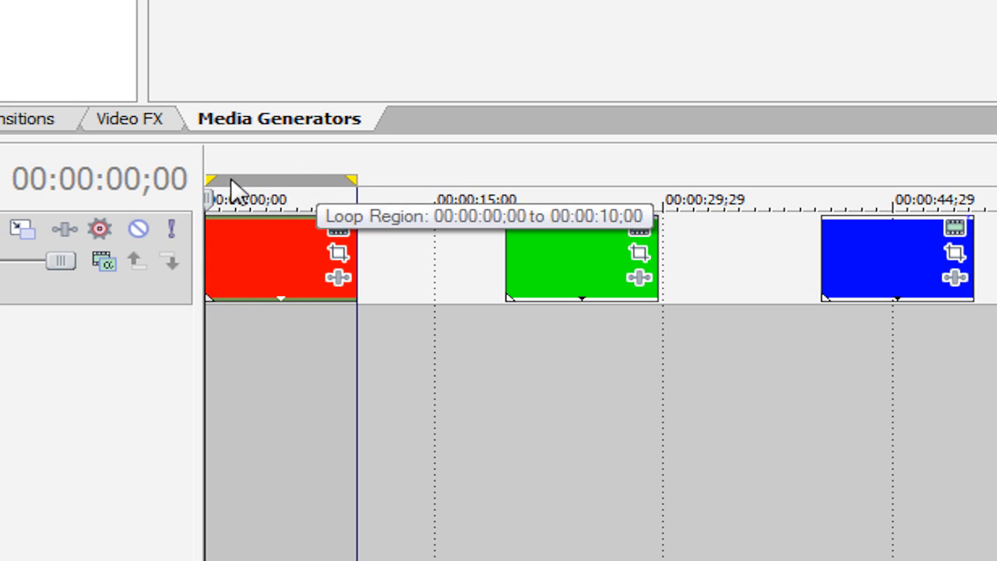
{"action": "mouse_move", "coordinate": [498, 160]}
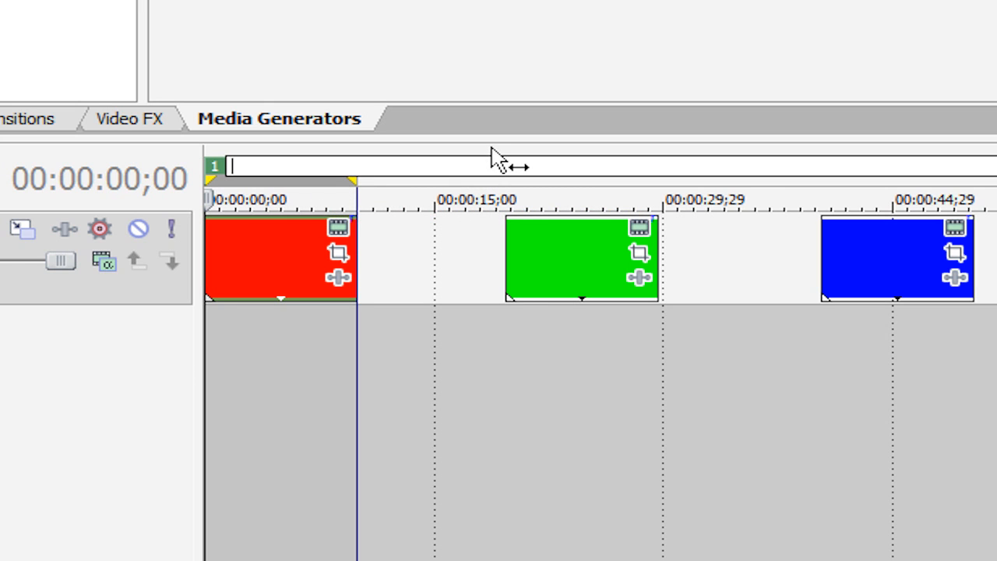
Insert regions over the coloured clips and name them RED, GREEN and BLUE.
{"action": "type", "text": "RED"}
{"action": "type", "text": "GREEN"}
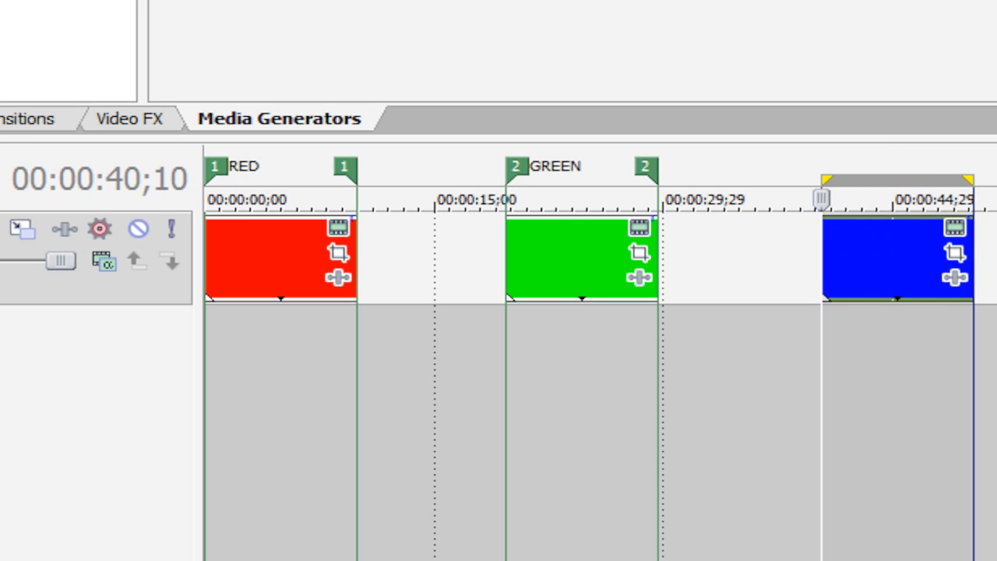
{"action": "type", "text": "BLUE"}
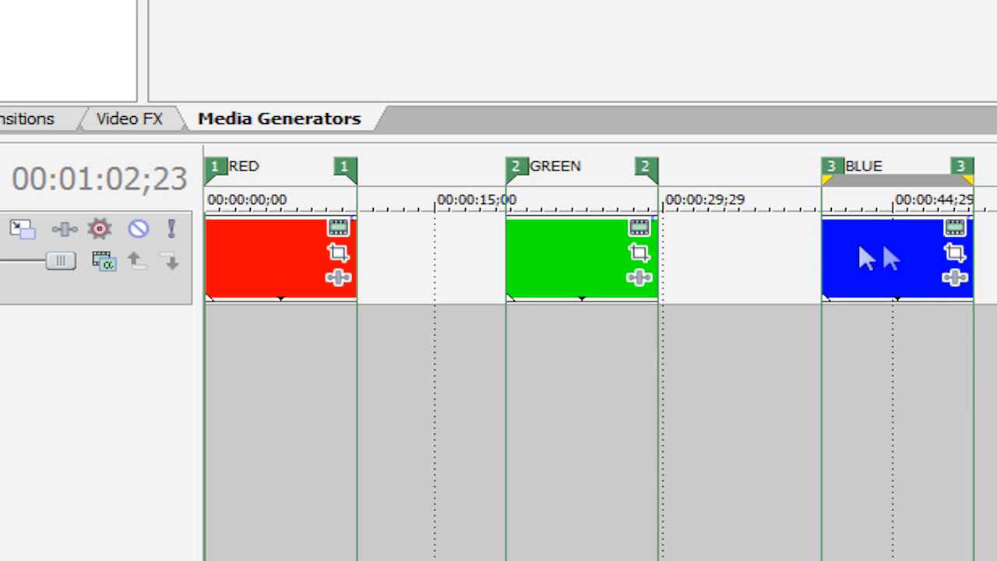
{"action": "mouse_move", "coordinate": [300, 261]}
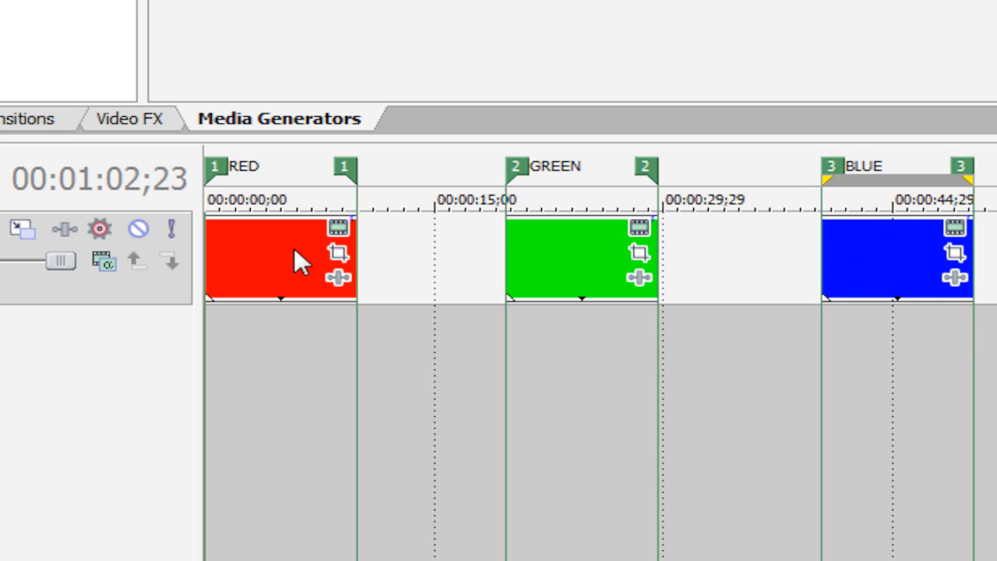
{"action": "mouse_move", "coordinate": [350, 233]}
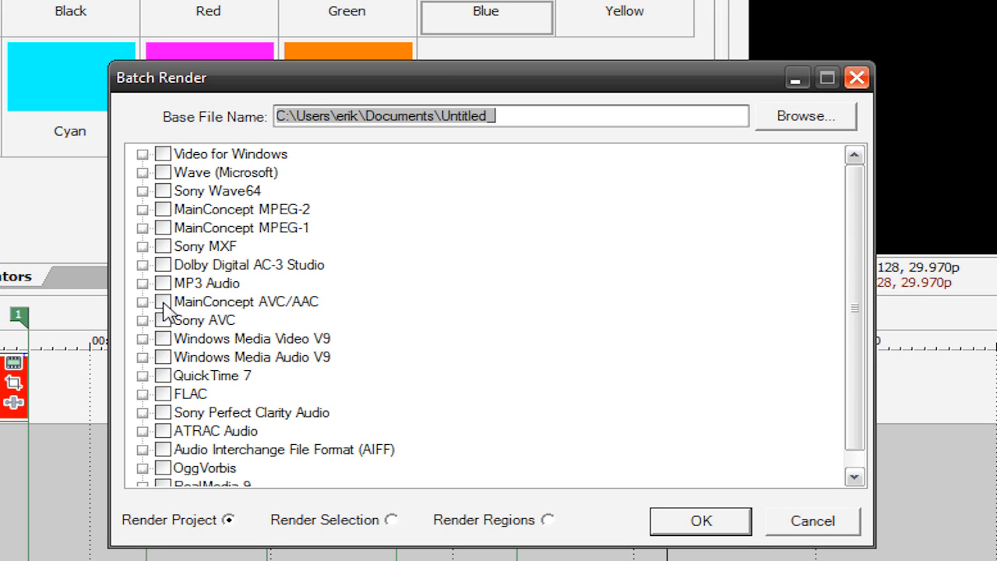
{"action": "mouse_move", "coordinate": [196, 315]}
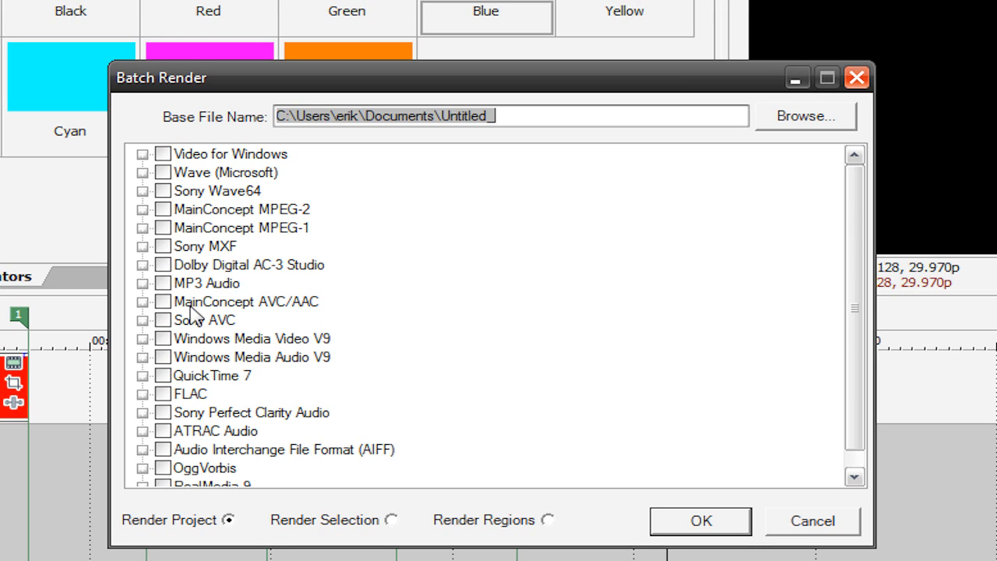
{"action": "mouse_move", "coordinate": [217, 294]}
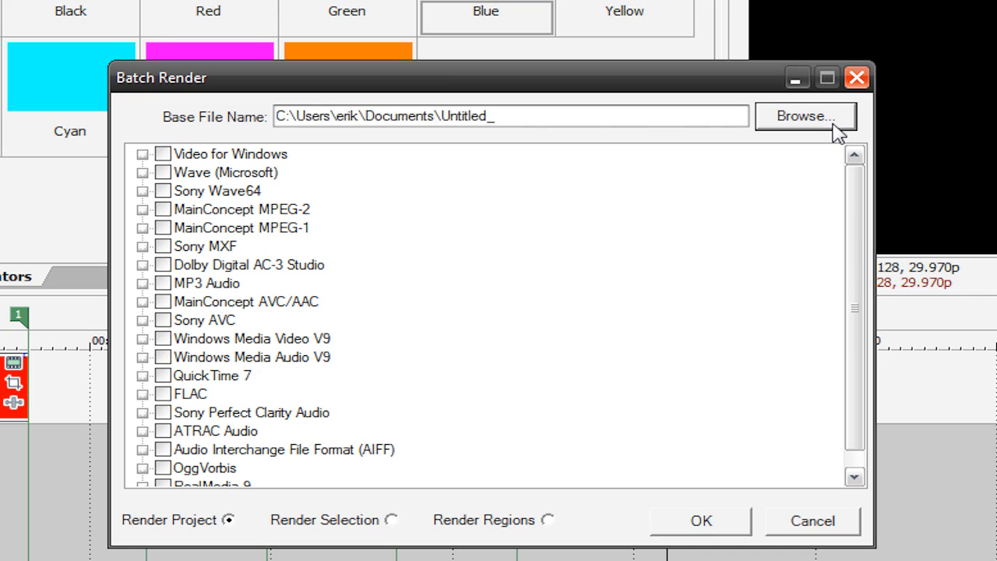
Set the batch render destination to the Desktop with the file name Colors.
{"action": "left_click", "coordinate": [806, 115]}
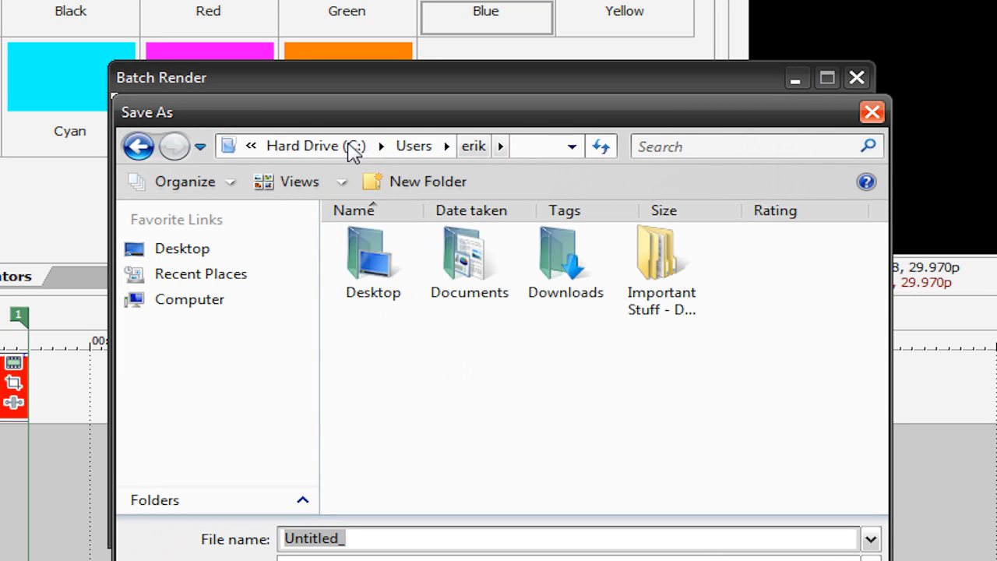
{"action": "left_click", "coordinate": [373, 253]}
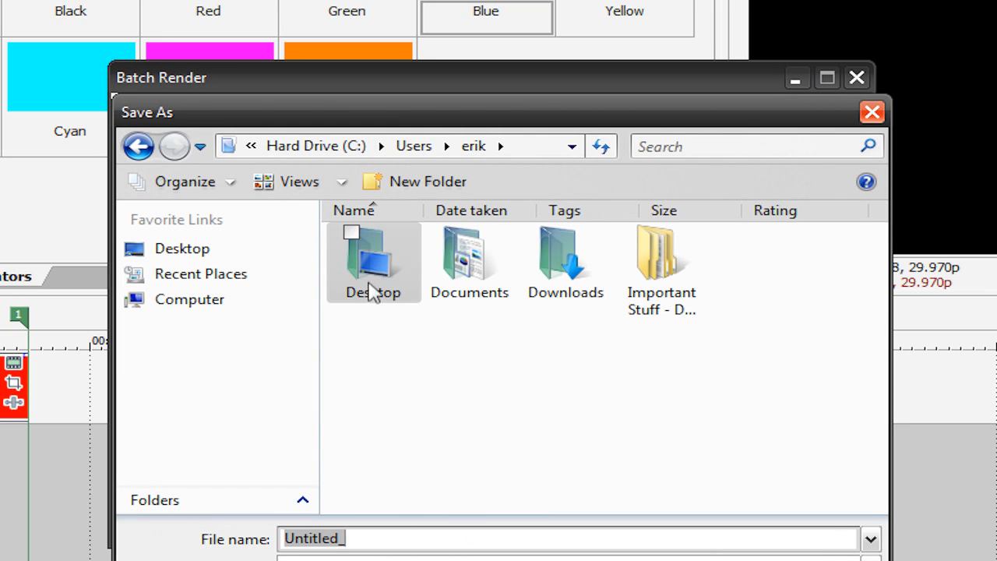
{"action": "double_click", "coordinate": [373, 257]}
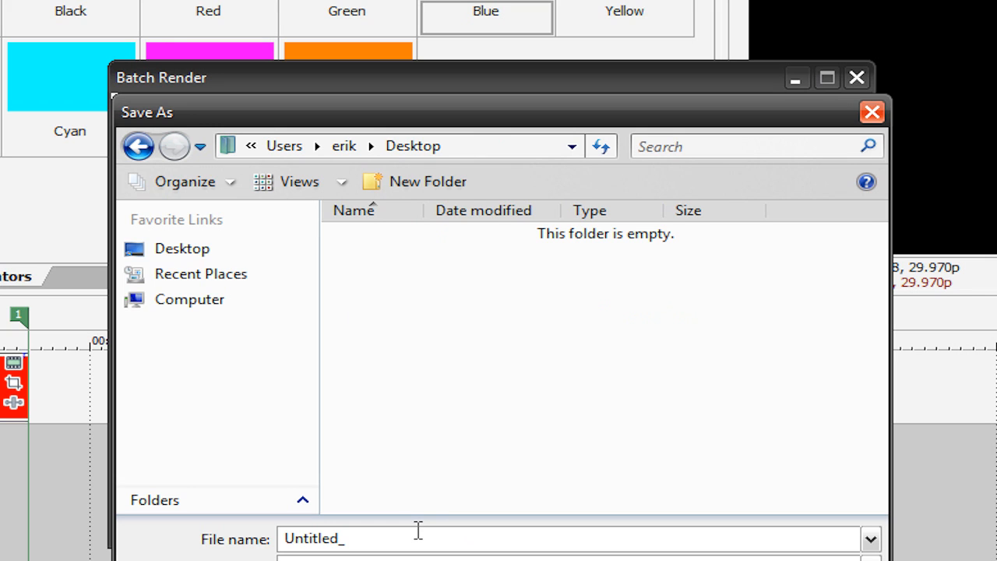
{"action": "type", "text": "C:\\Users\\erik\\Desktop\\Colors"}
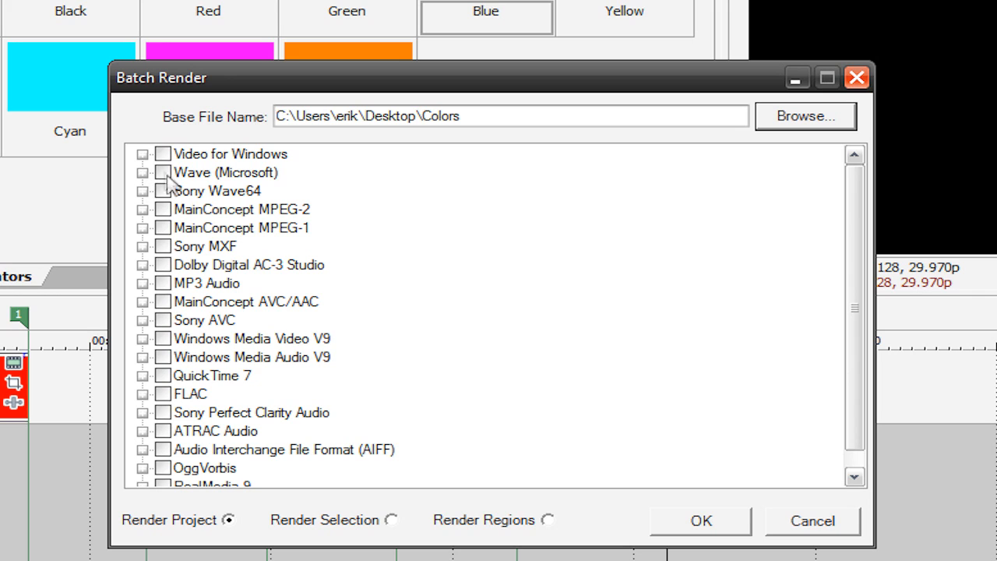
{"action": "mouse_move", "coordinate": [151, 352]}
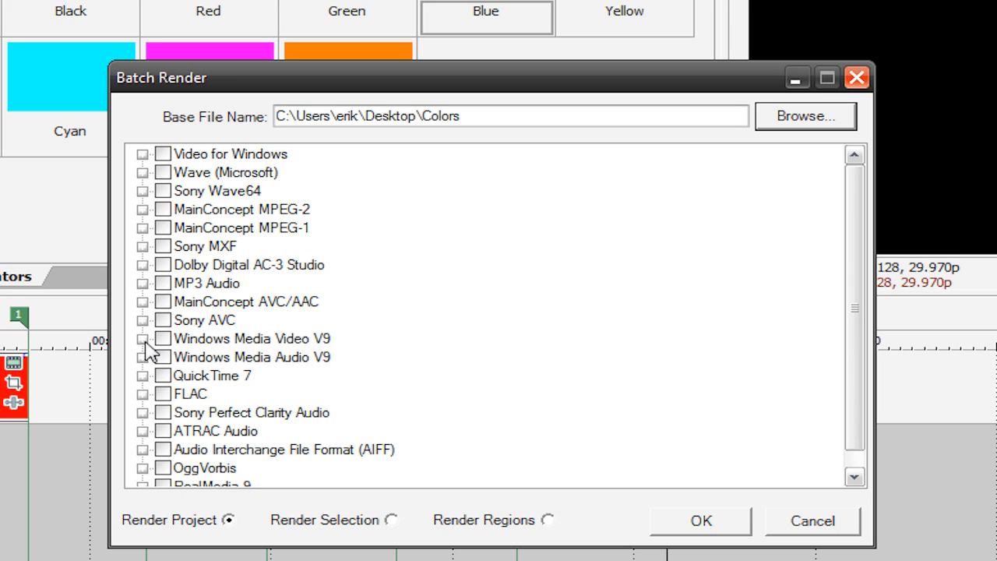
Tick the Windows Media Video V9 Default Template and render each region as its own file.
{"action": "left_click", "coordinate": [143, 338]}
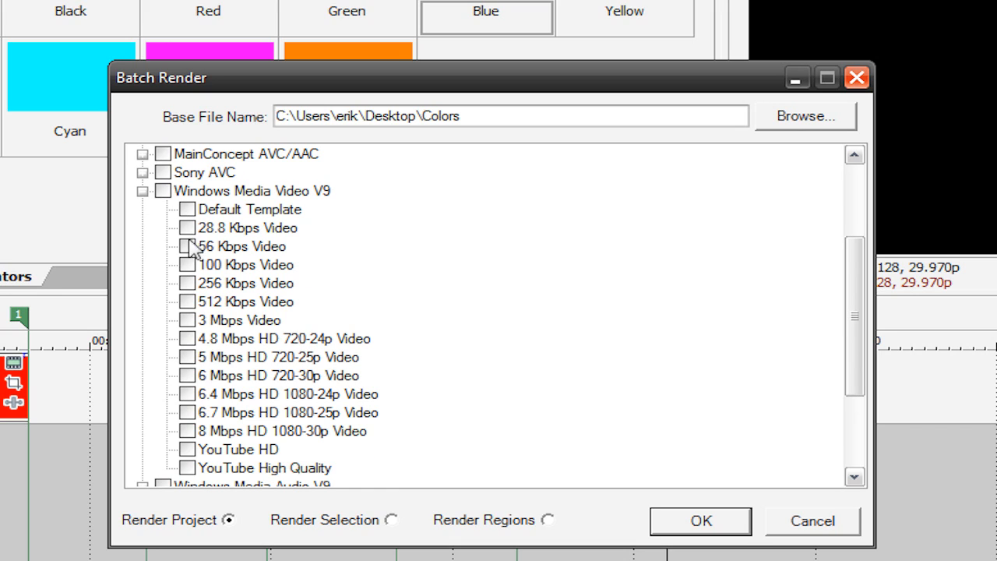
{"action": "mouse_move", "coordinate": [193, 474]}
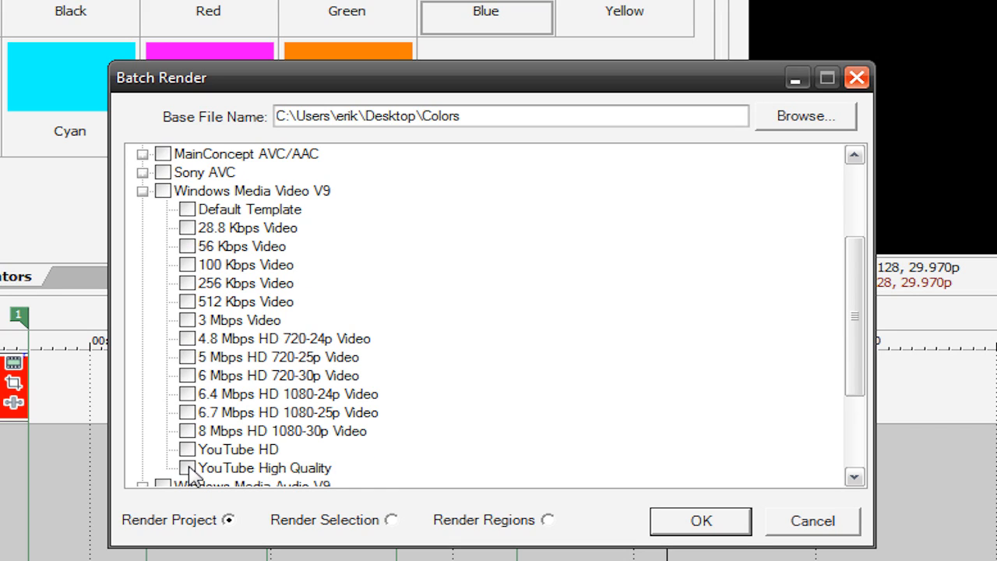
{"action": "mouse_move", "coordinate": [192, 220]}
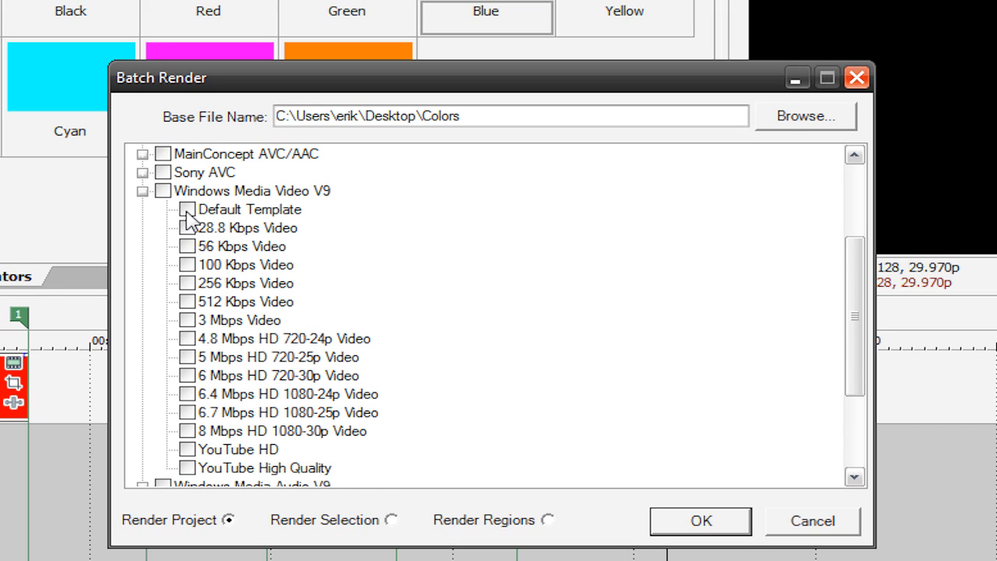
{"action": "left_click", "coordinate": [187, 209]}
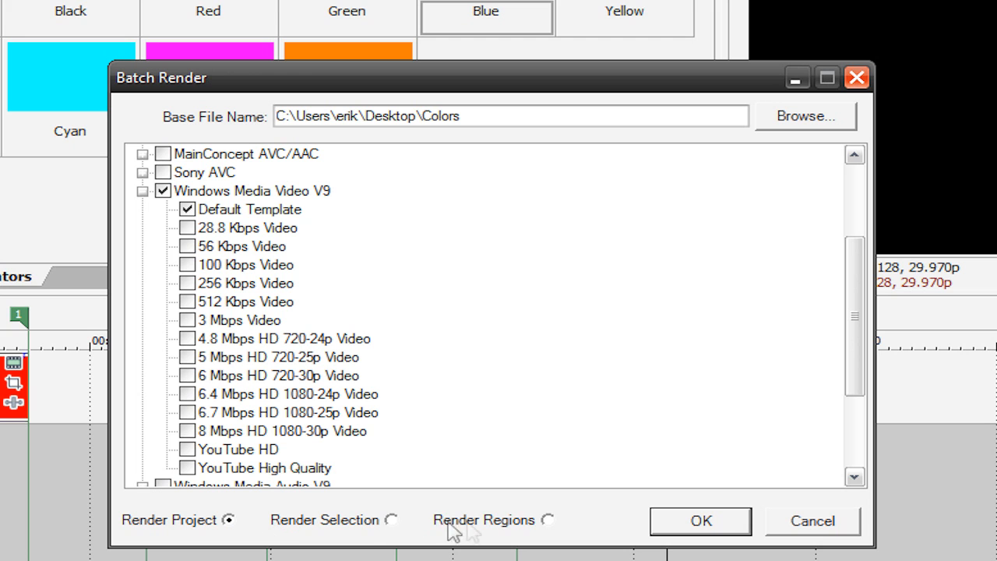
{"action": "mouse_move", "coordinate": [549, 530]}
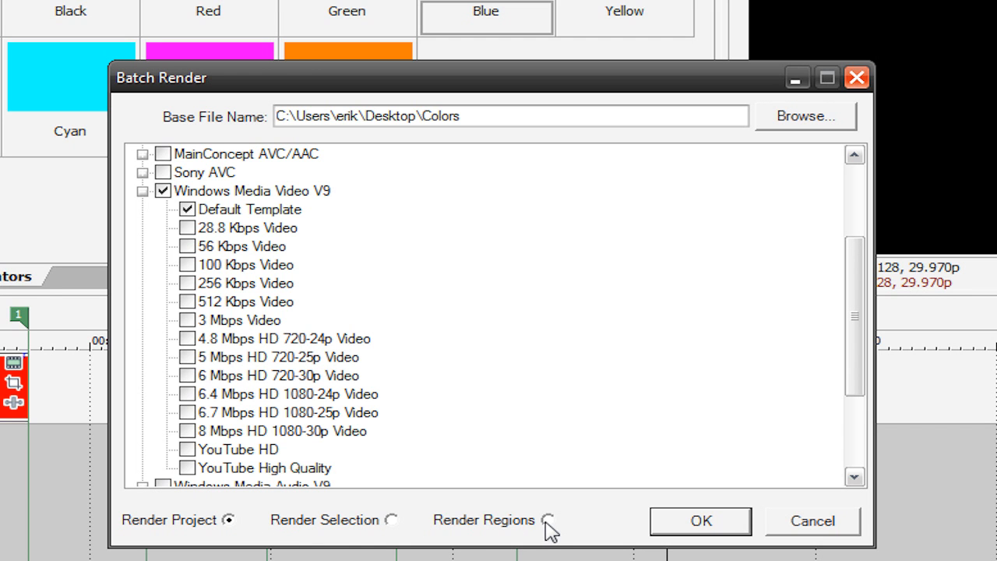
{"action": "left_click", "coordinate": [699, 520]}
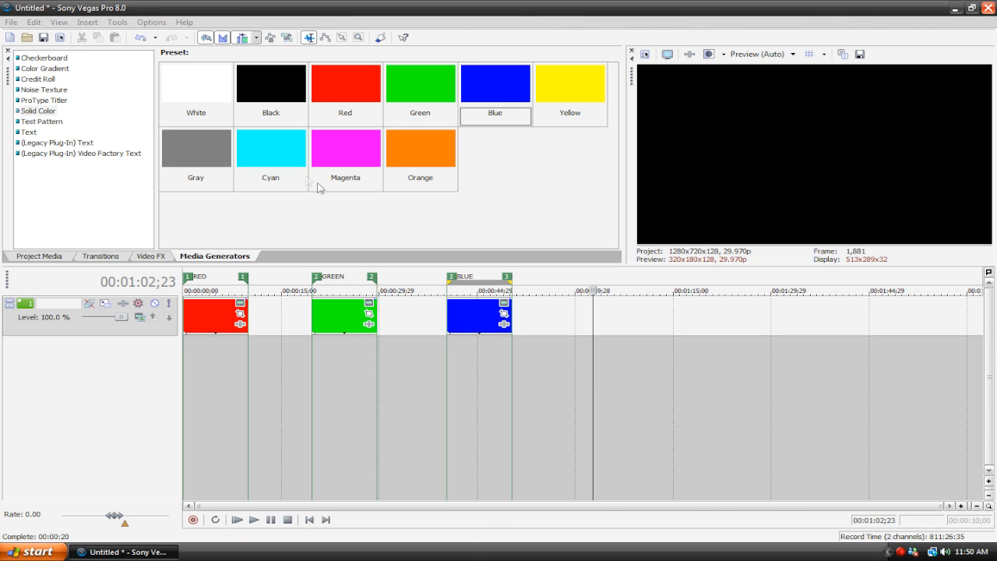
{"action": "mouse_move", "coordinate": [479, 195]}
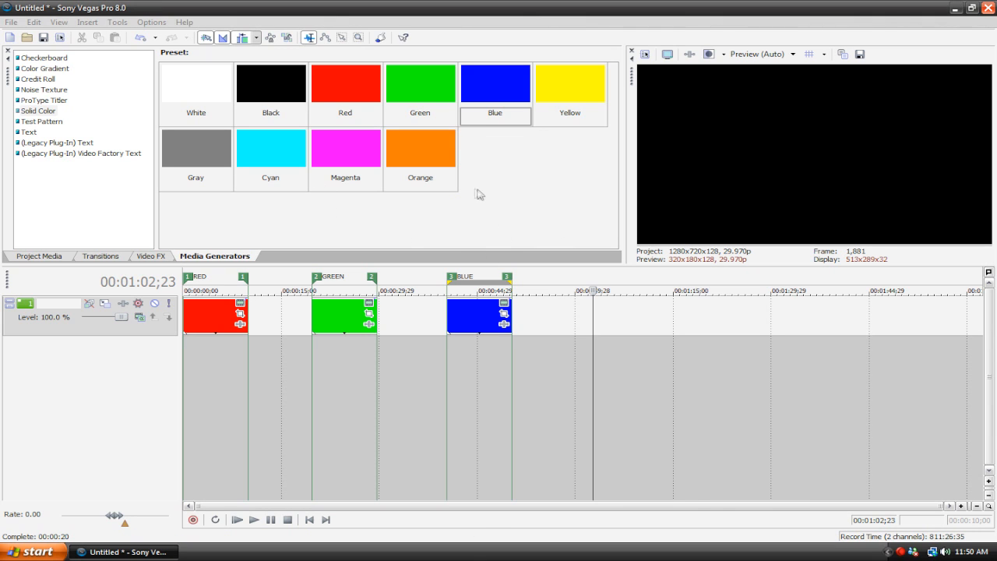
{"action": "mouse_move", "coordinate": [636, 209]}
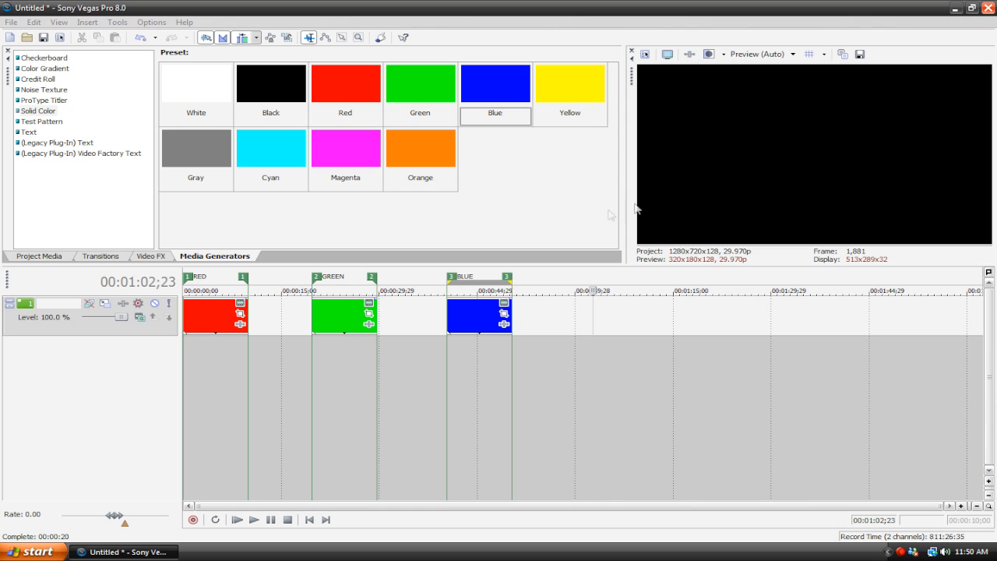
{"action": "left_click", "coordinate": [31, 552]}
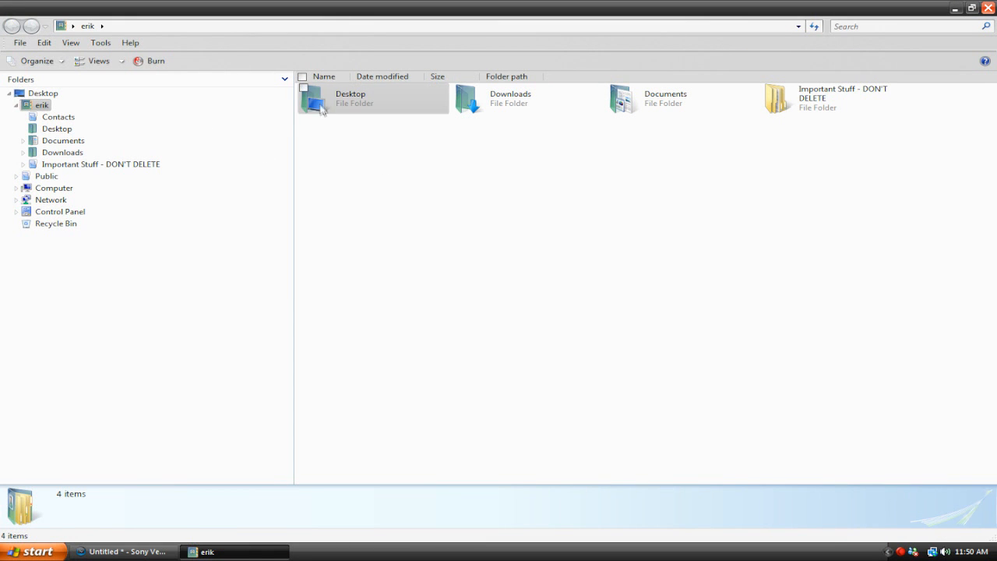
Open the Desktop folder and select the first rendered Colors WMV file.
{"action": "double_click", "coordinate": [350, 99]}
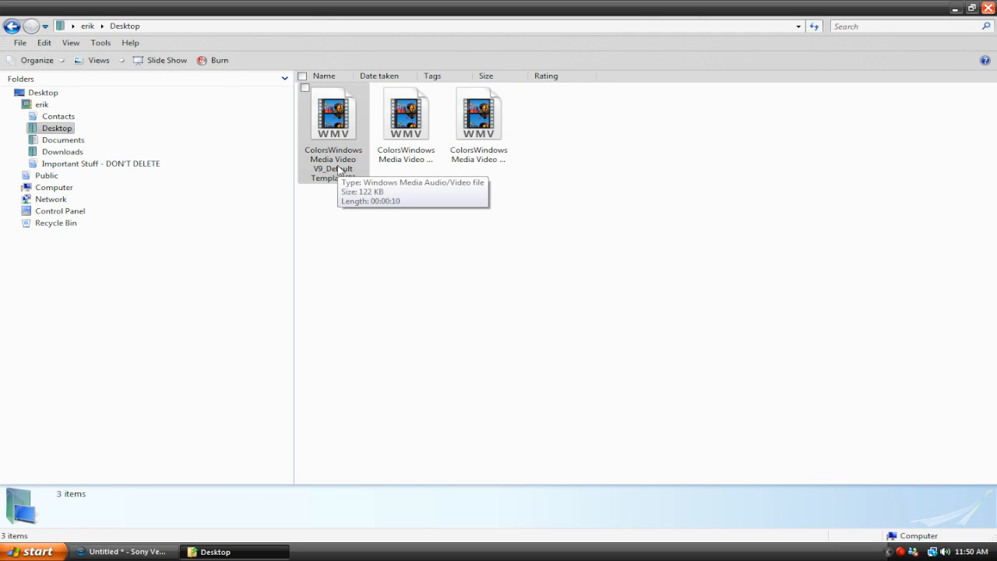
{"action": "mouse_move", "coordinate": [405, 116]}
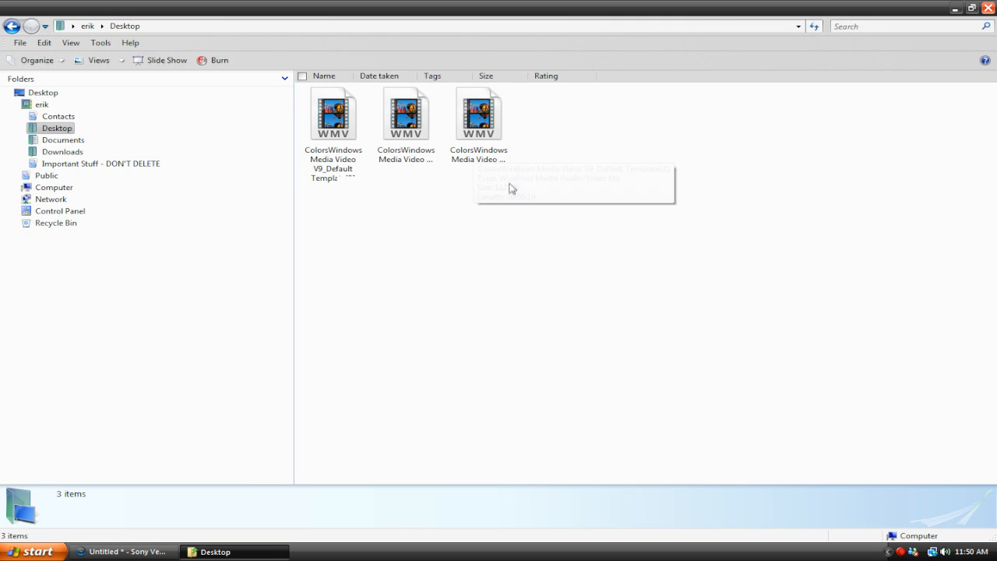
{"action": "mouse_move", "coordinate": [356, 183]}
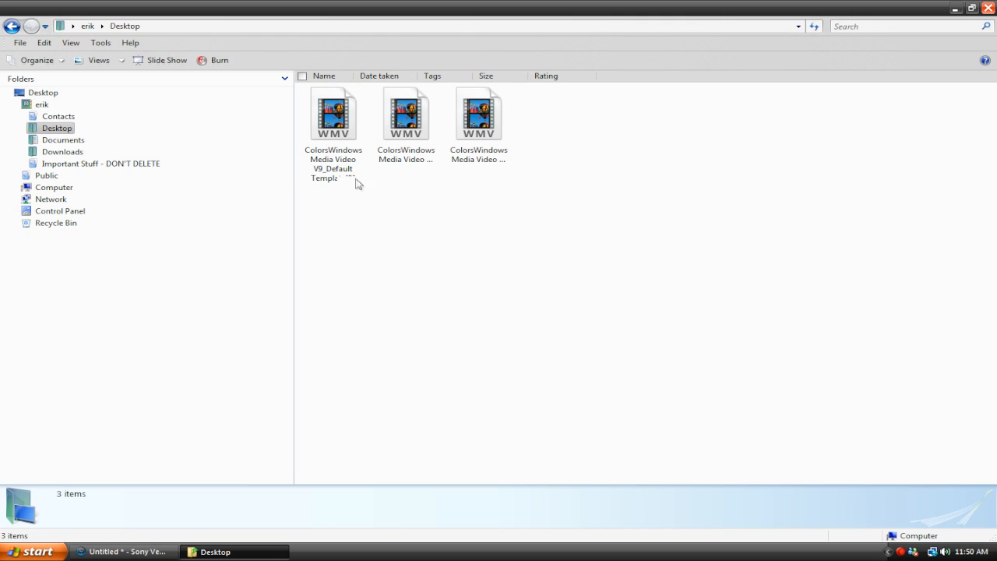
{"action": "left_click", "coordinate": [334, 113]}
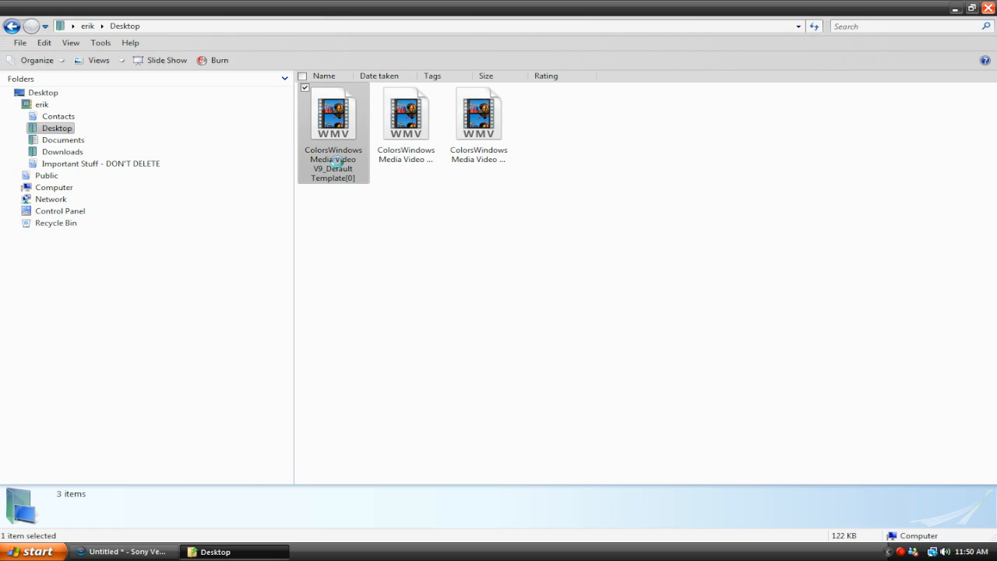
{"action": "left_click", "coordinate": [333, 113]}
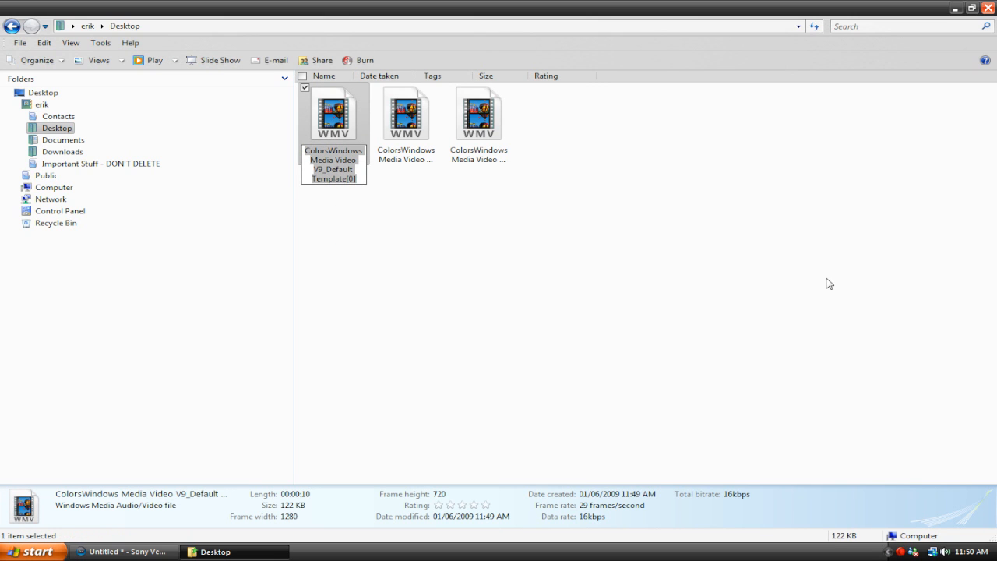